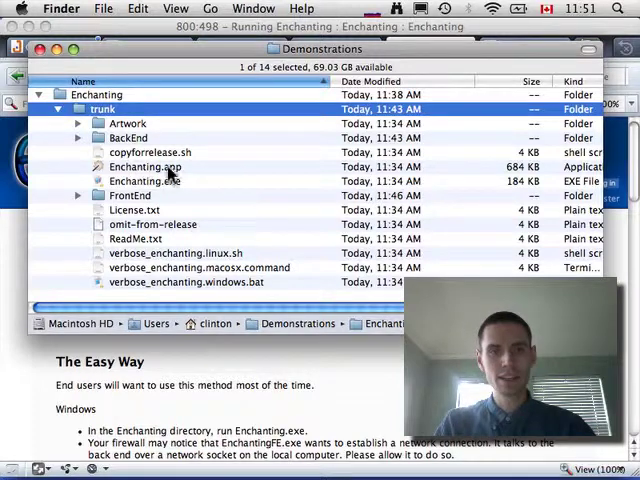
- Launch Enchanting.app from the trunk folder and confirm the NXT back-end communication dialog
left_click(146, 180)
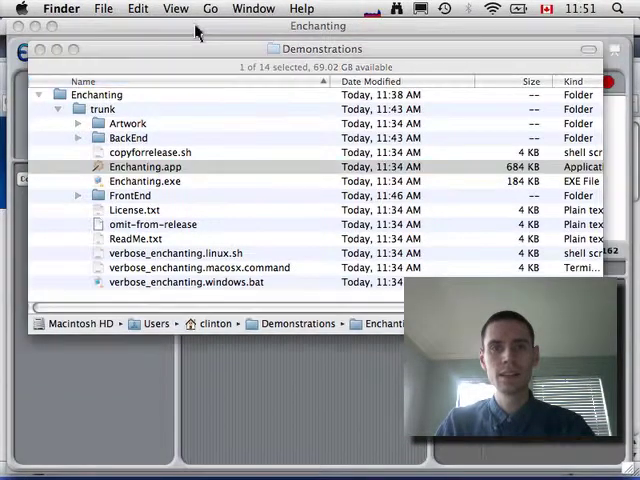
double_click(144, 166)
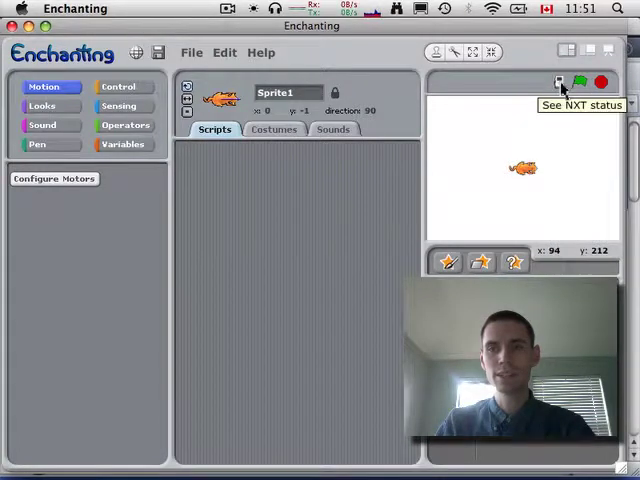
left_click(560, 82)
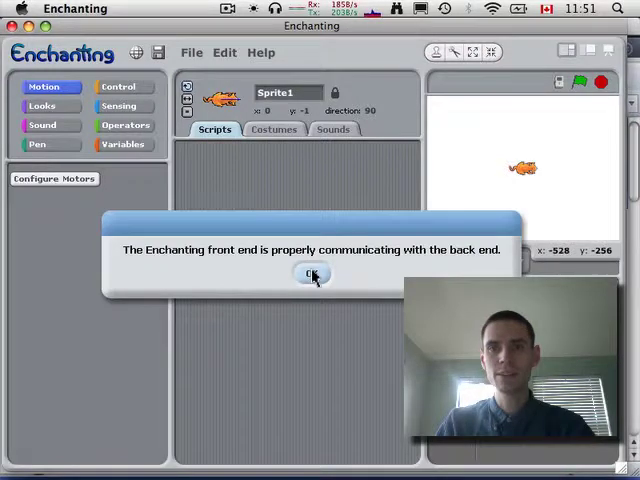
left_click(312, 274)
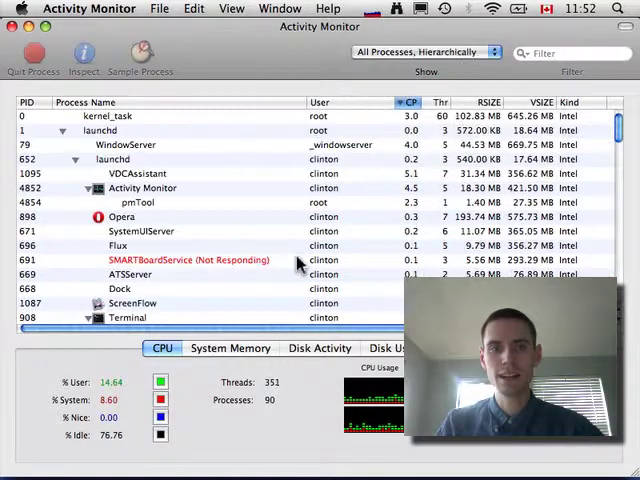
- Find and select the Enchanting java process running under bash in the process list
scroll("down", 3)
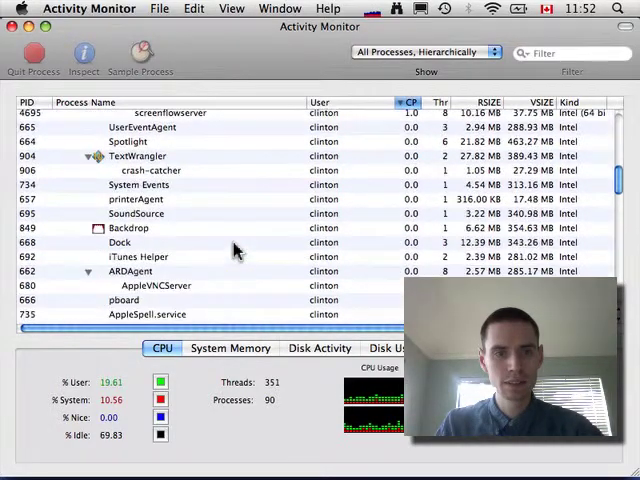
scroll("down", 3)
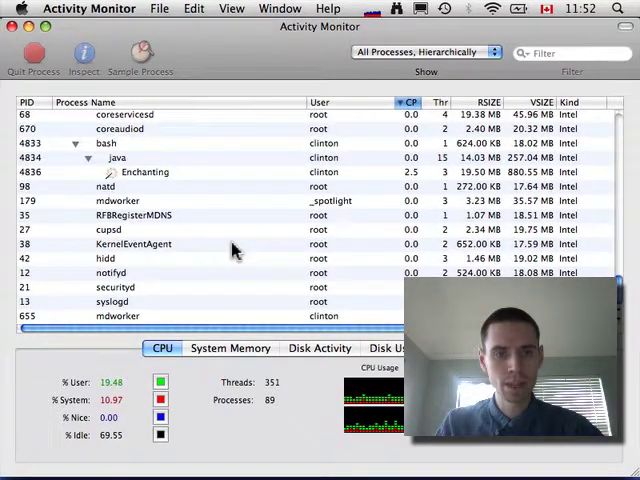
left_click(150, 172)
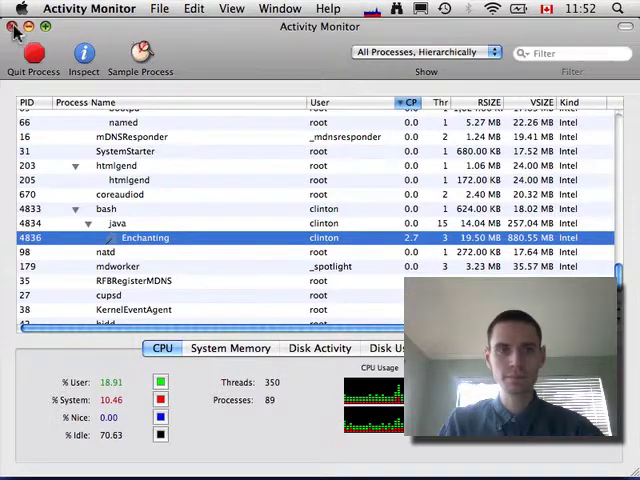
left_click(88, 8)
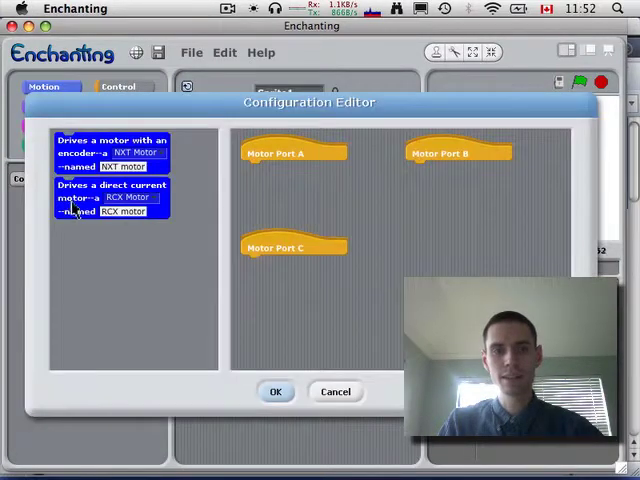
- Close the Configuration Editor and quit Enchanting with Don't Save
left_click(276, 392)
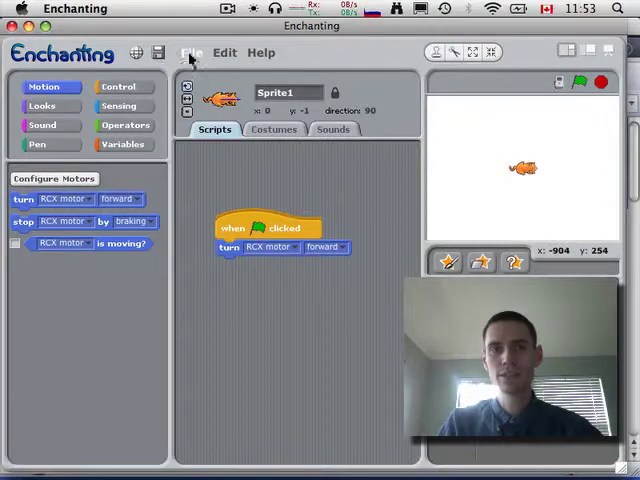
left_click(192, 52)
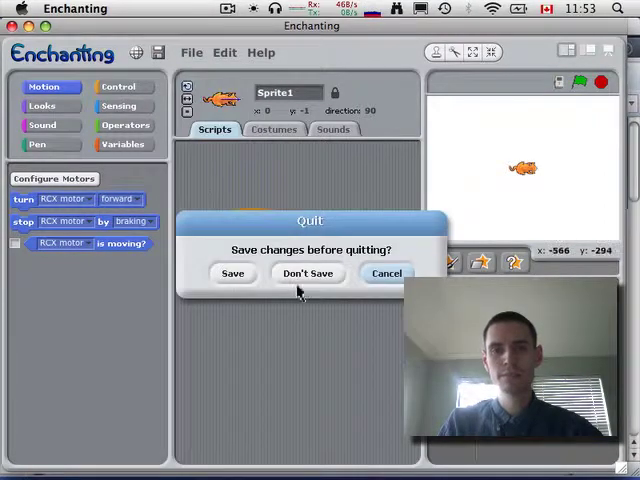
left_click(308, 272)
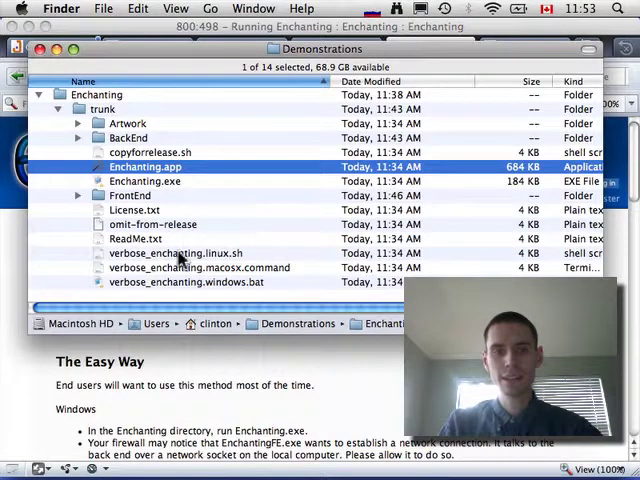
- Run verbose_enchanting.macosx.command from the trunk folder so its output shows in Terminal
left_click(184, 252)
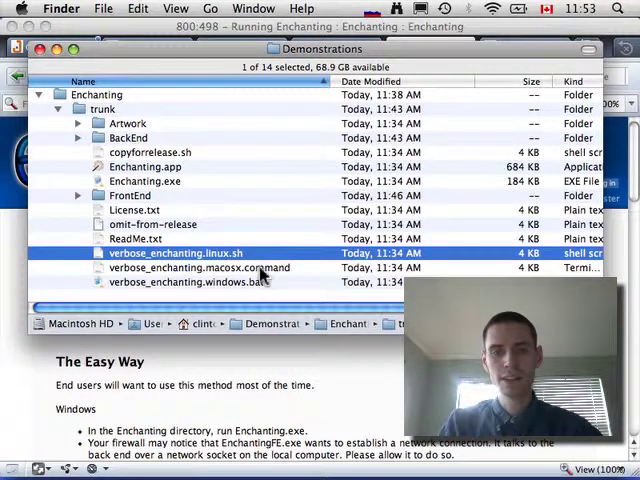
left_click(210, 268)
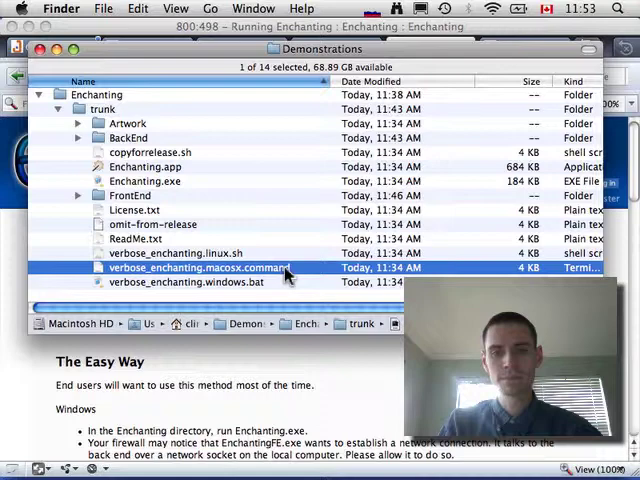
double_click(196, 268)
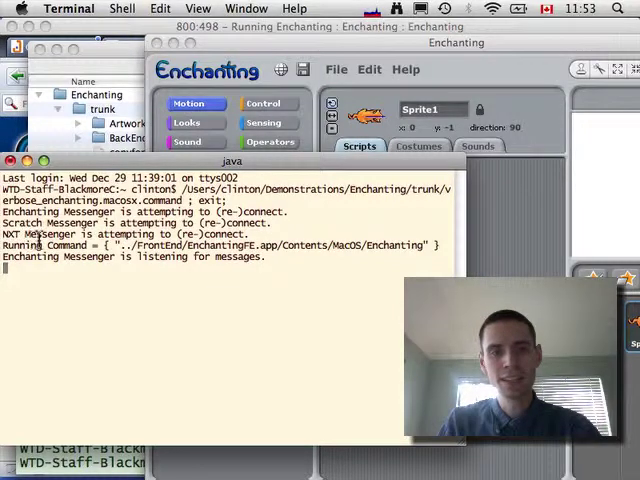
mouse_move(260, 316)
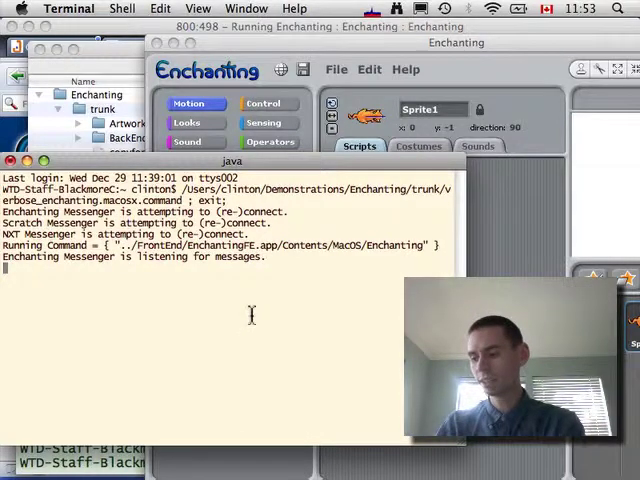
mouse_move(336, 456)
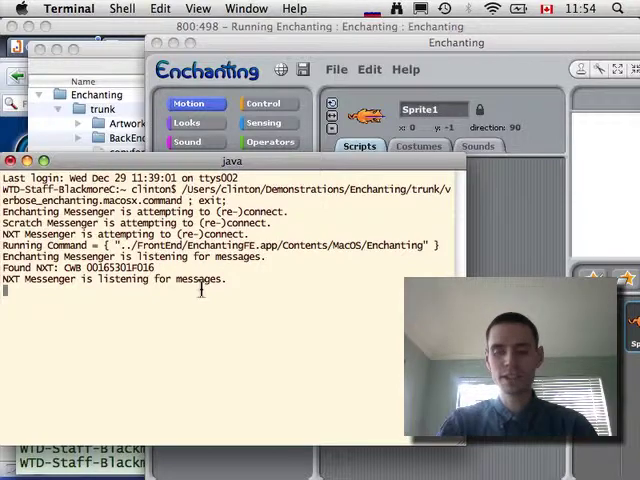
- Search Spotlight for 'scr' to launch Scratch once the NXT messenger is listening
type("scr")
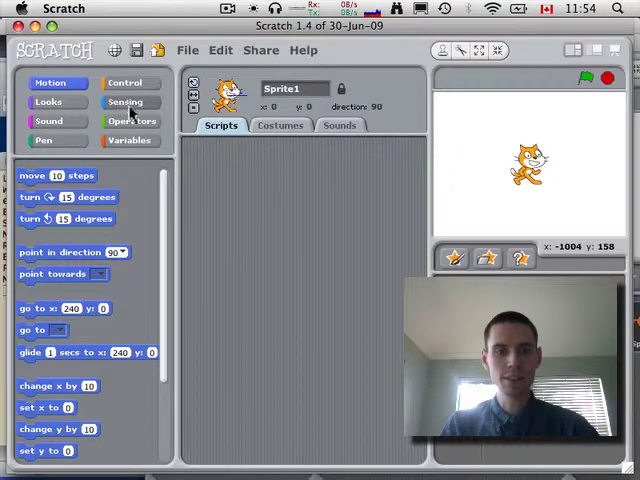
- Enable remote sensor connections from the sensor value block and acknowledge the confirmation
left_click(130, 100)
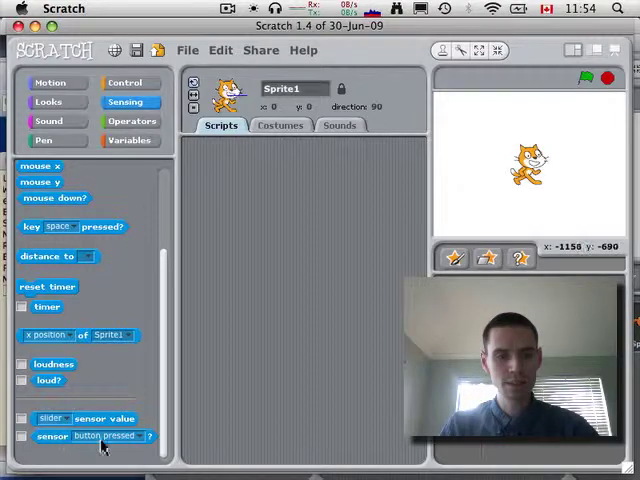
right_click(100, 448)
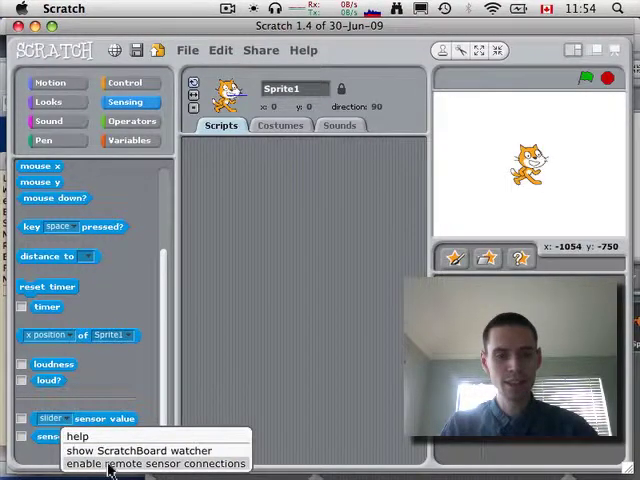
left_click(164, 464)
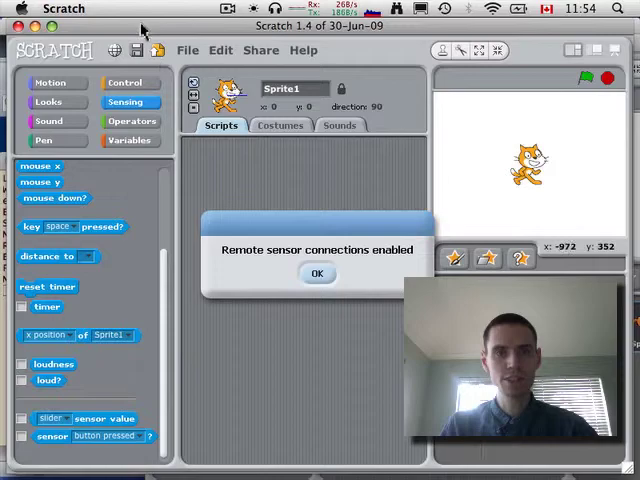
left_click(316, 272)
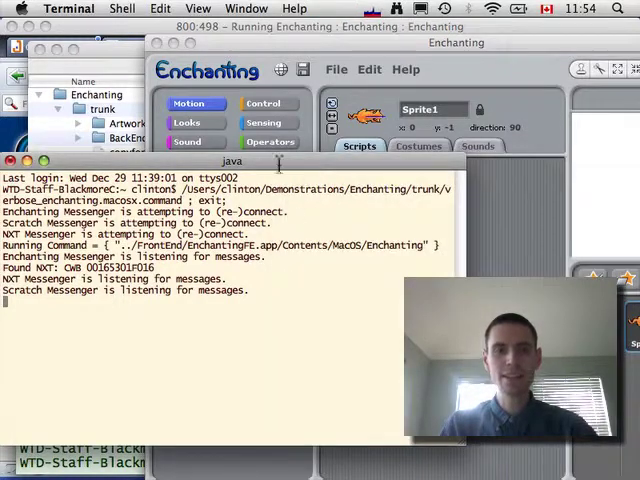
- Quit the Enchanting front end via File > Quit
left_click(336, 68)
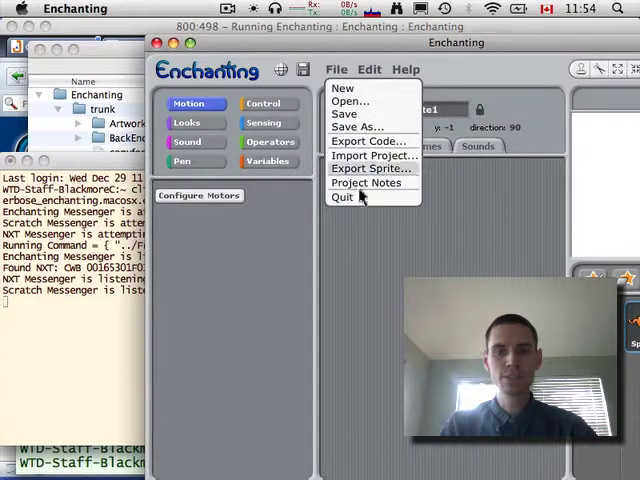
left_click(342, 196)
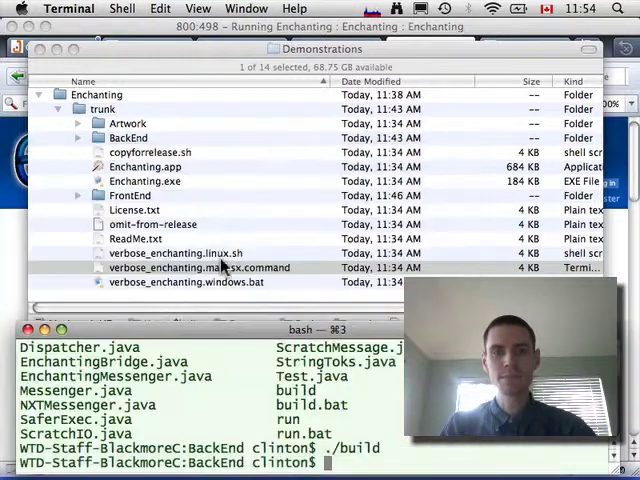
- Start the Enchanting front end alone and dismiss the 'NOT properly communicating' warning
left_click(136, 210)
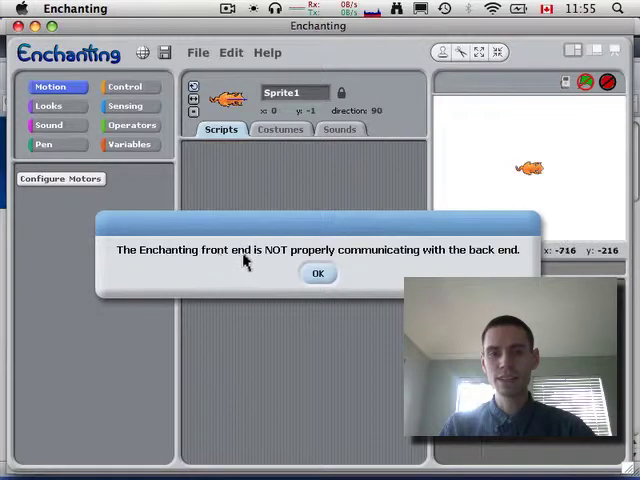
left_click(318, 272)
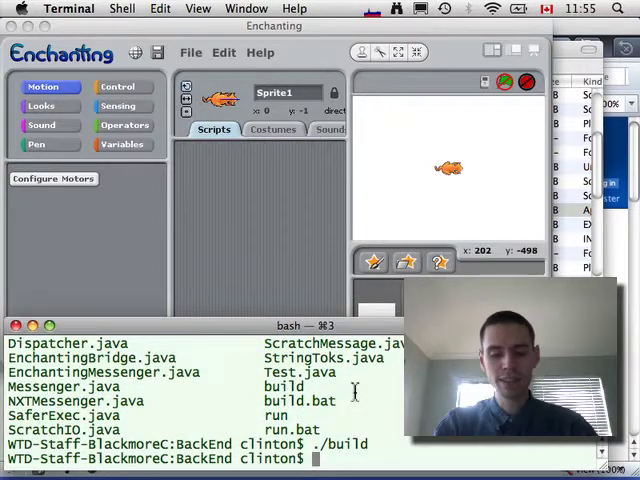
- Run pwd and ls in the BackEnd folder, then start the back end with ./run
type("pwd")
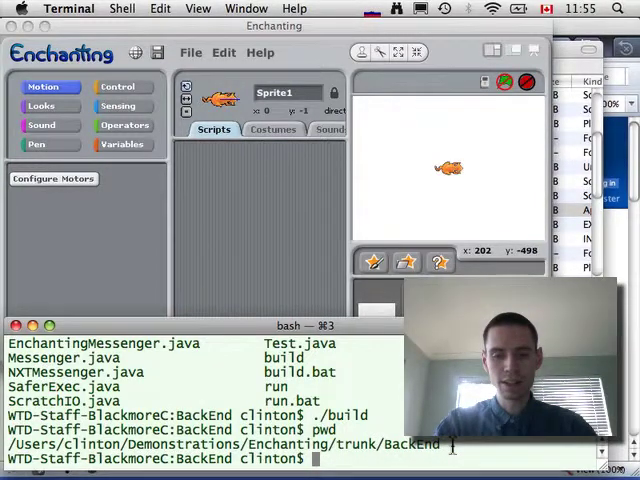
type("l")
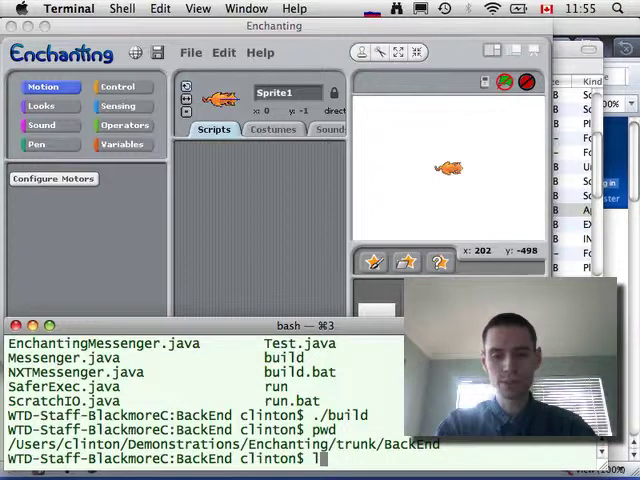
type("ls")
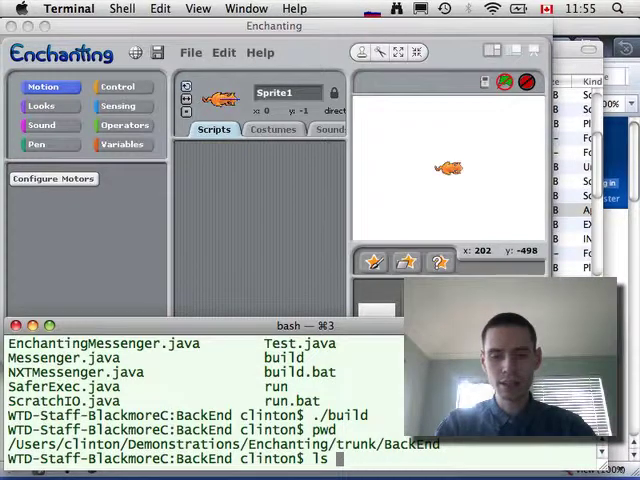
key("Return")
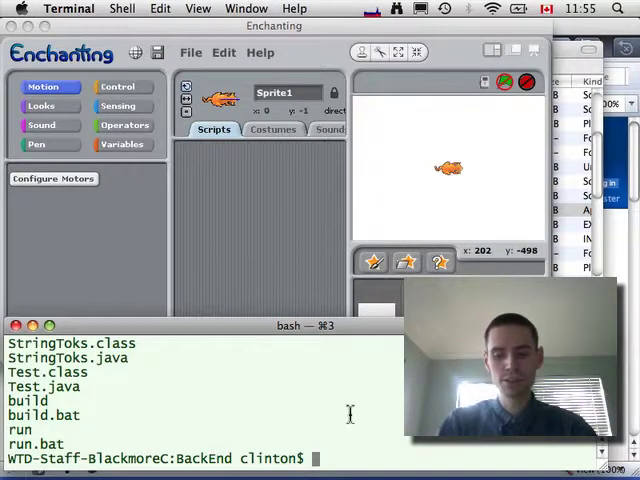
type("./run")
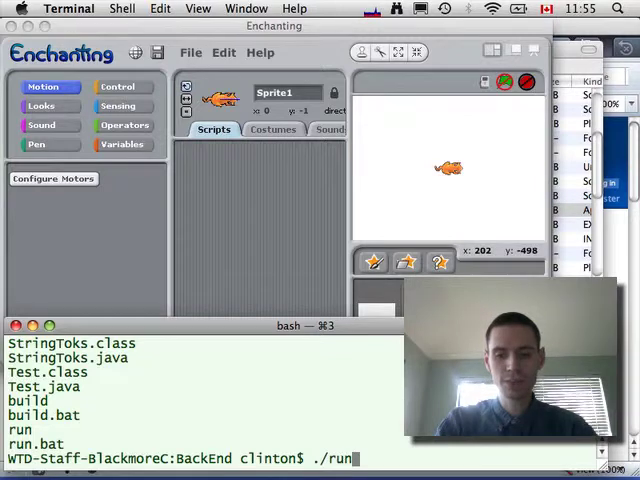
key("Return")
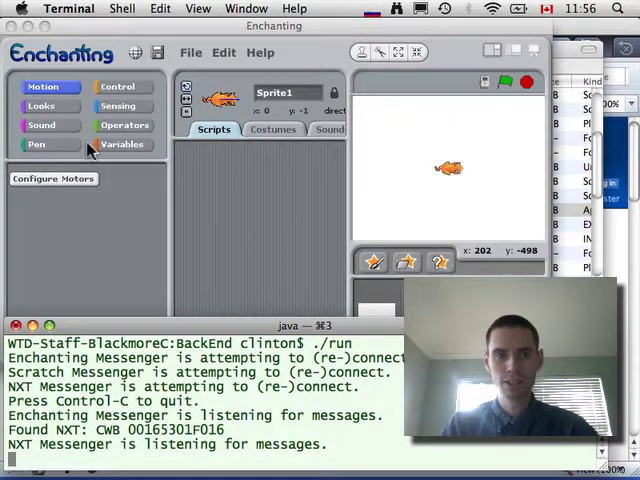
- Set a play-note block to E (64) and run the green-flag script on the NXT
left_click(48, 124)
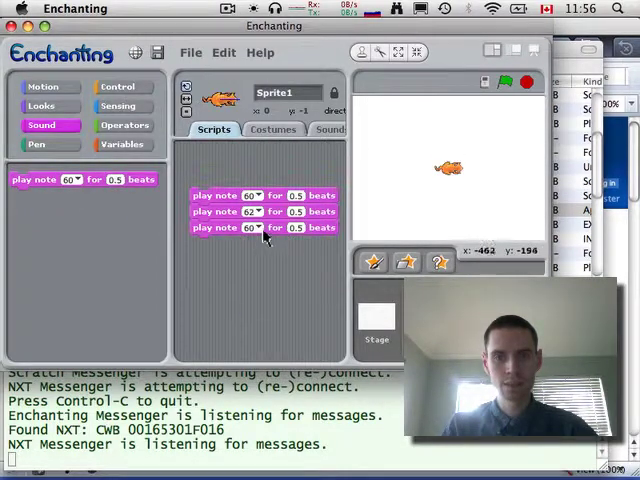
left_click(248, 228)
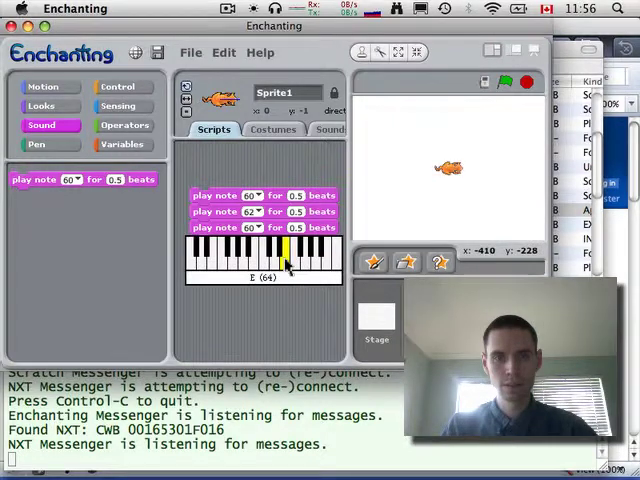
left_click(122, 86)
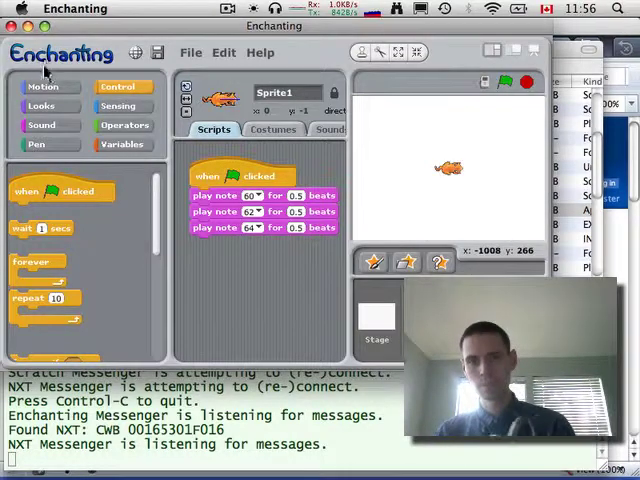
left_click(508, 82)
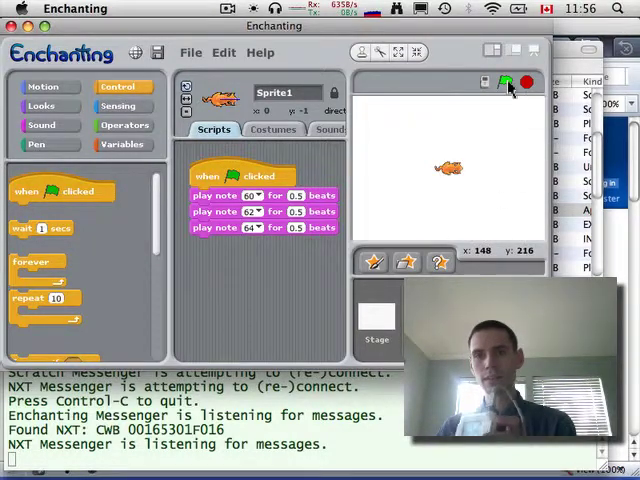
left_click(506, 82)
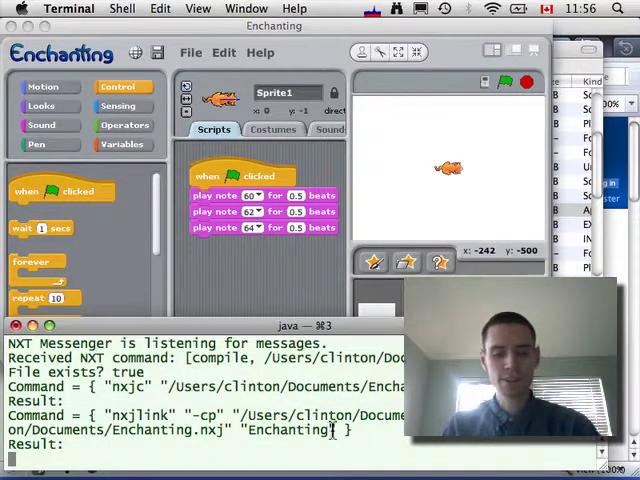
- Interrupt the manually started back end with Ctrl-C after it compiles and links the NXT program
key("ctrl+c")
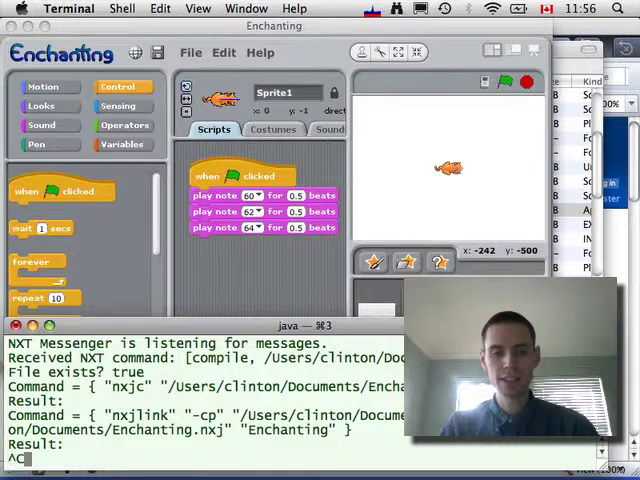